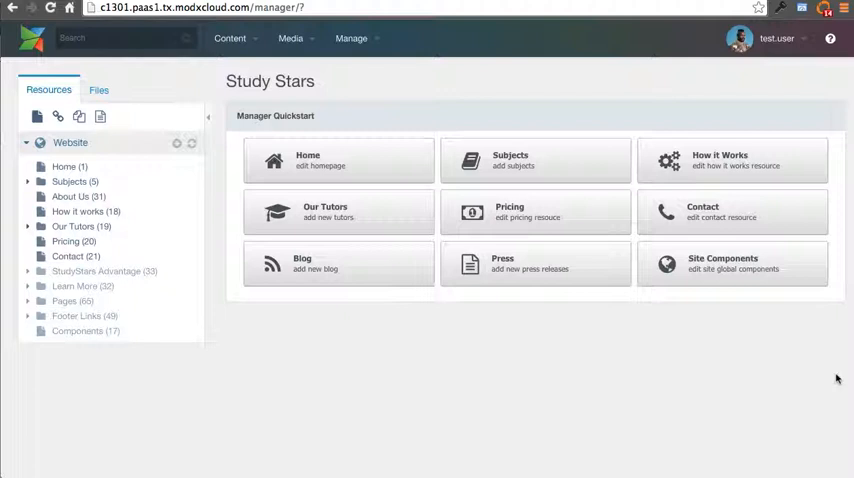
mouse_move(617, 48)
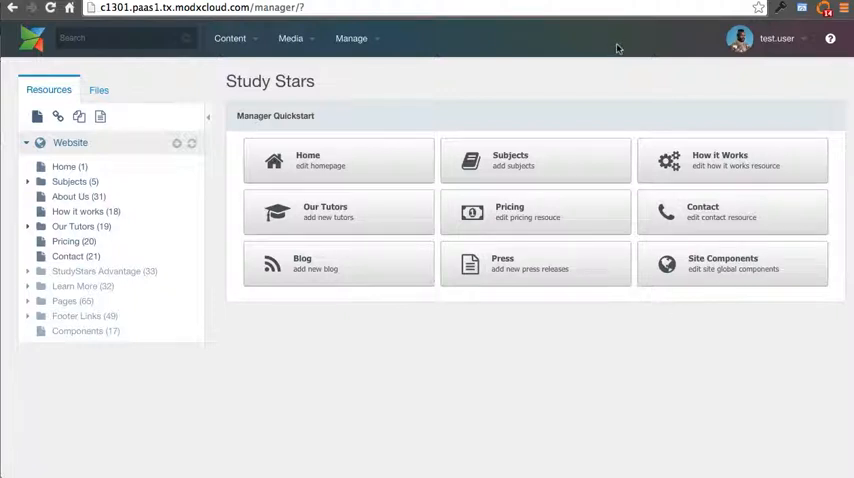
mouse_move(370, 90)
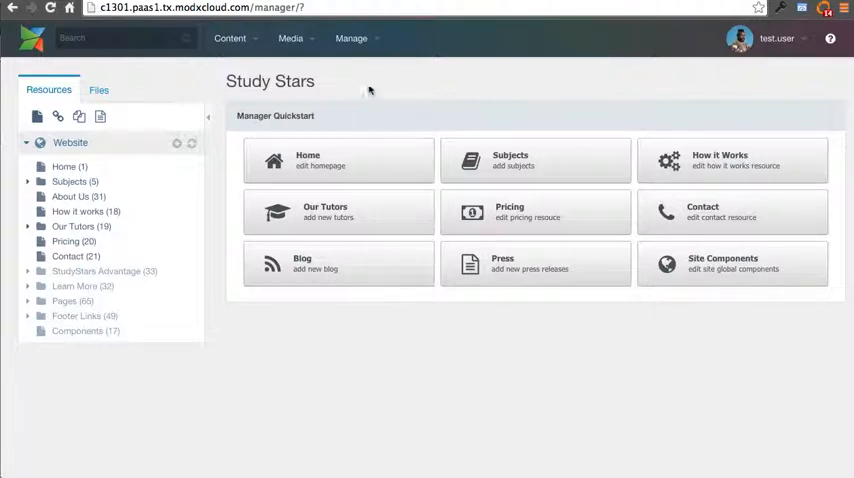
Open the Manage menu in the top bar to show the user, cache, lock and report options
click(351, 38)
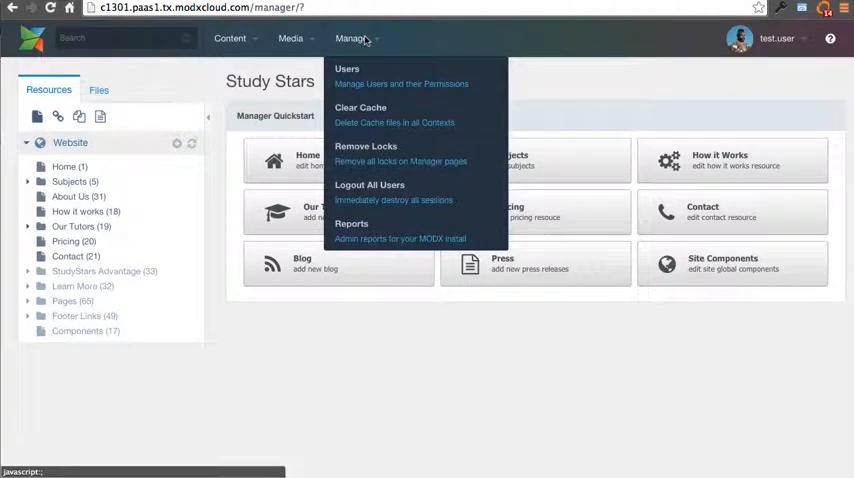
mouse_move(370, 71)
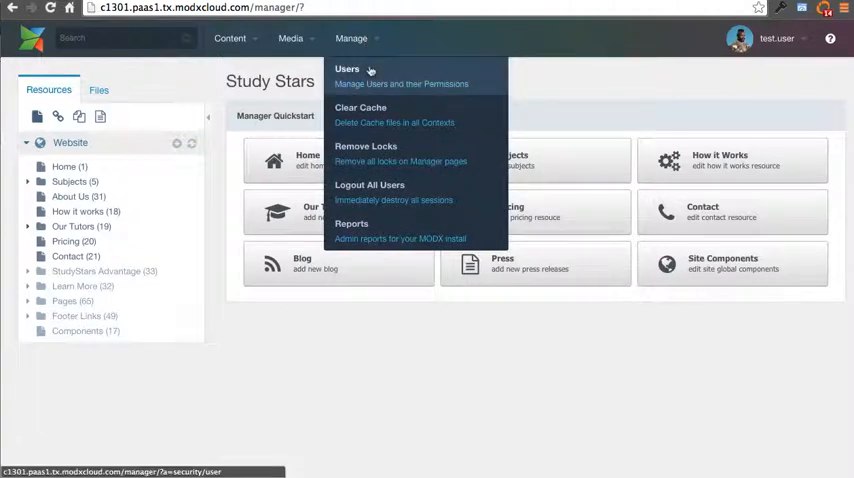
Open Manage > Users to list the four accounts and check the admin row
click(347, 68)
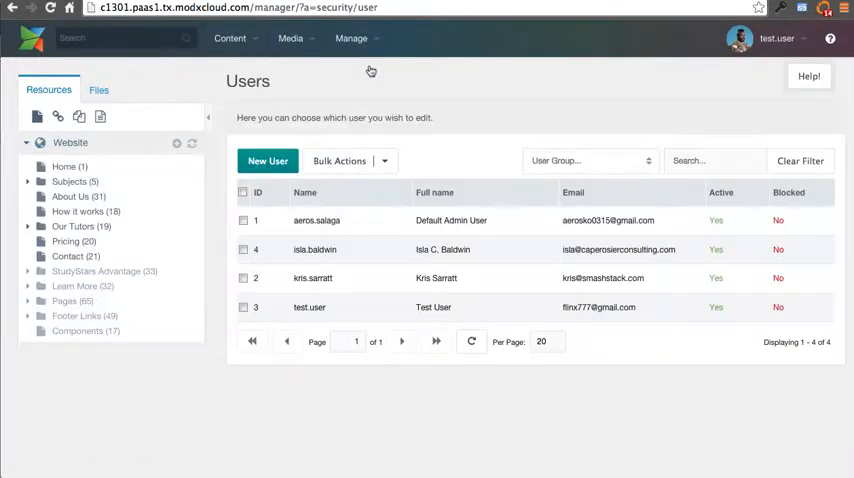
mouse_move(539, 436)
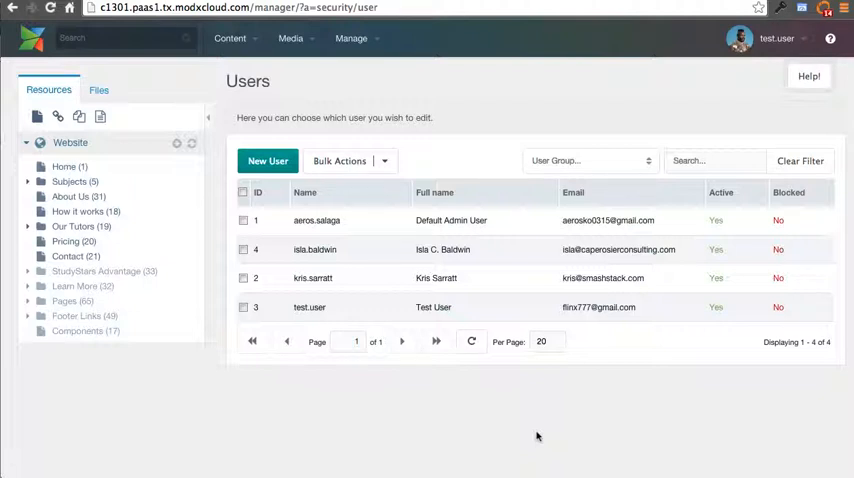
mouse_move(530, 433)
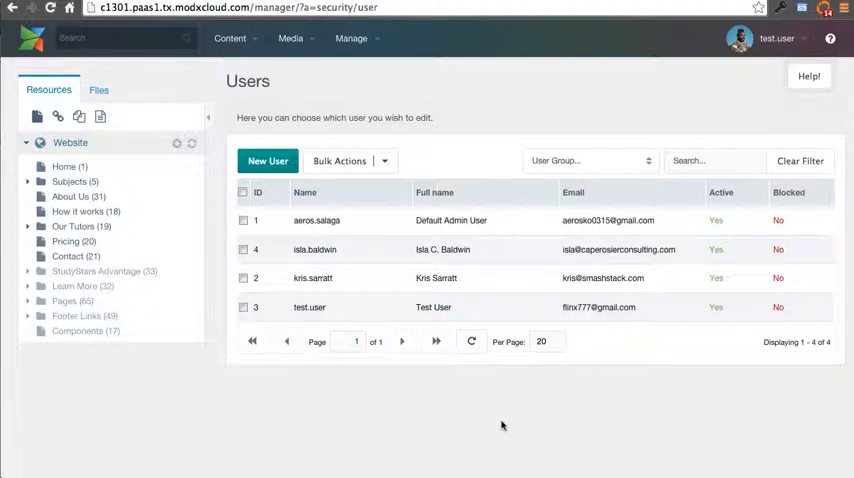
click(243, 220)
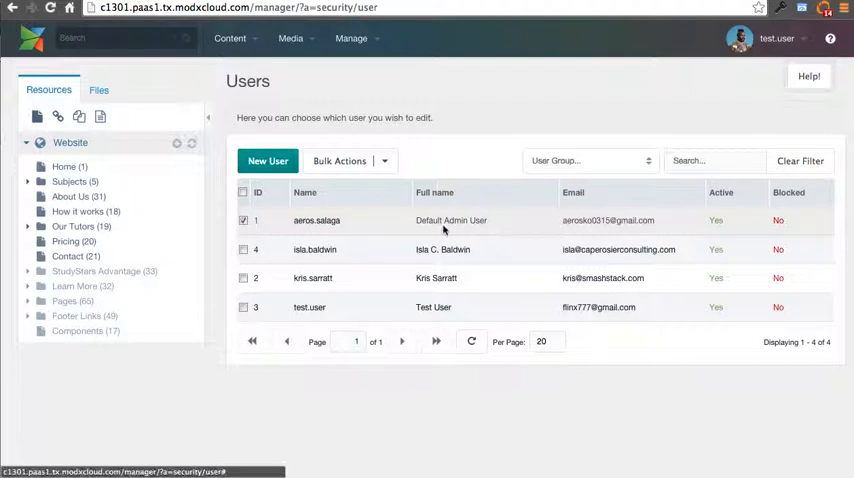
mouse_move(400, 414)
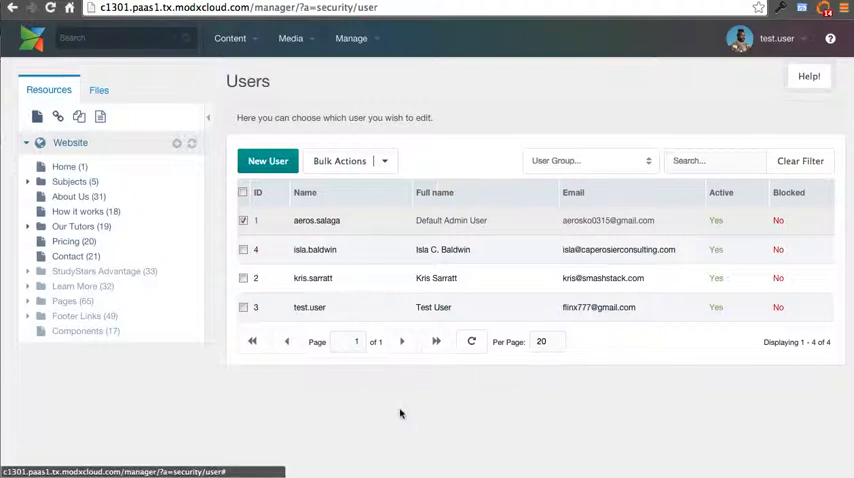
mouse_move(547, 48)
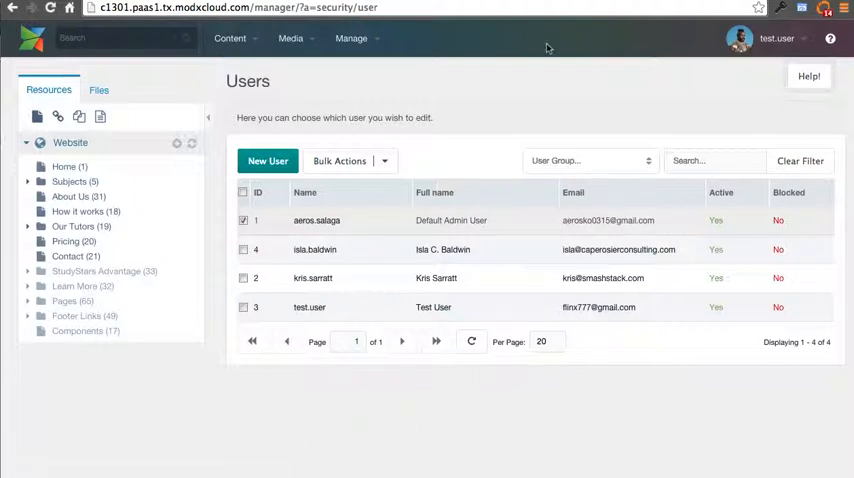
click(777, 38)
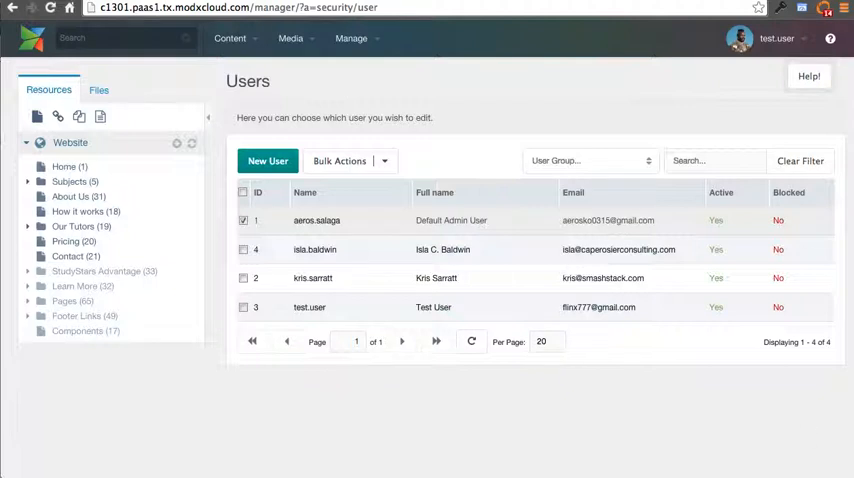
mouse_move(343, 415)
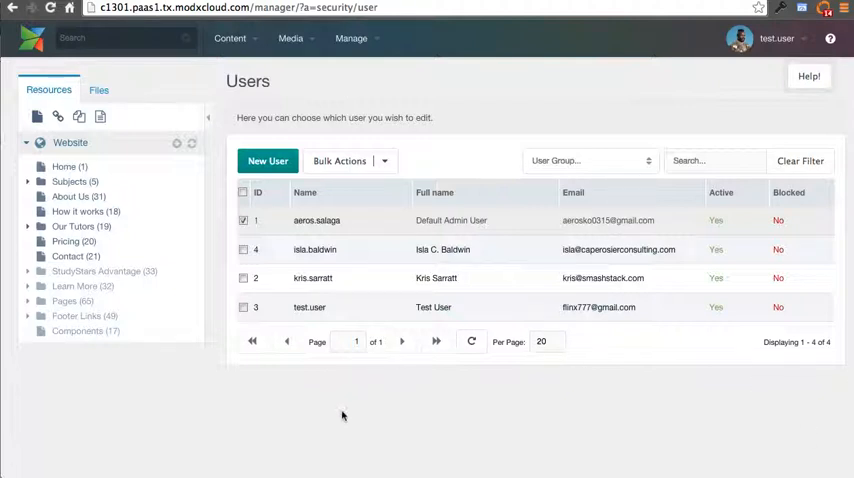
mouse_move(343, 416)
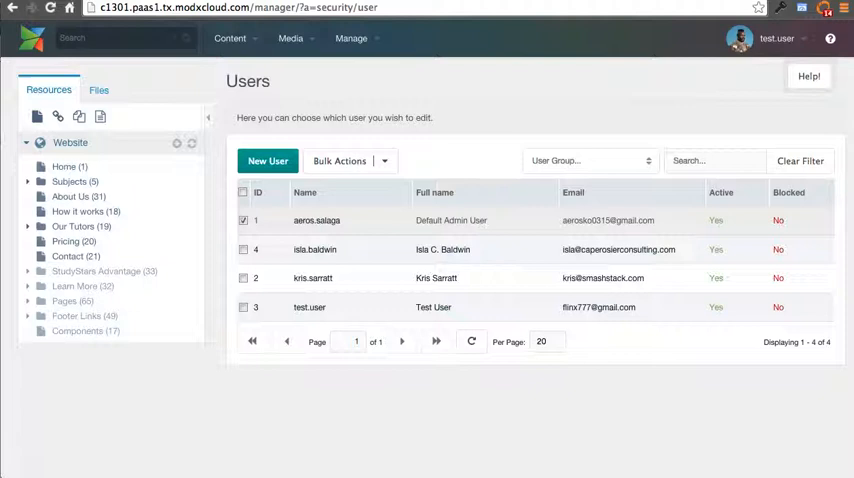
mouse_move(588, 74)
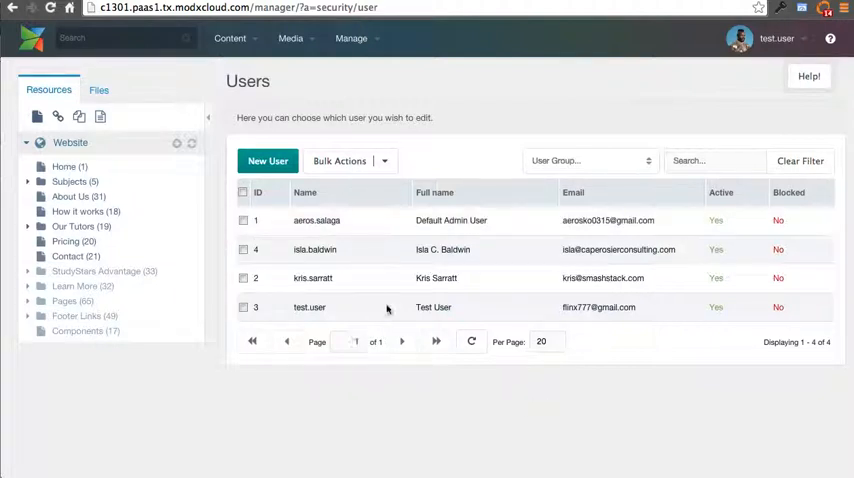
Duplicate test.user into test.user_copy and open the copy with Update User
click(243, 307)
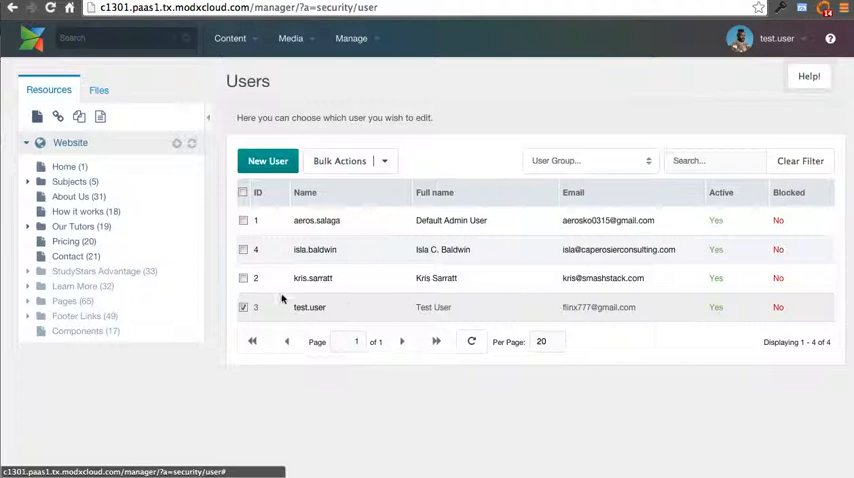
mouse_move(398, 309)
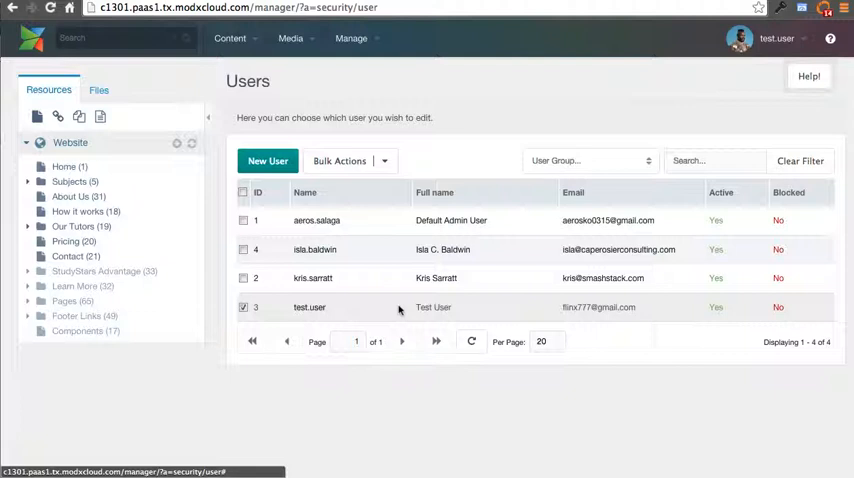
mouse_move(358, 311)
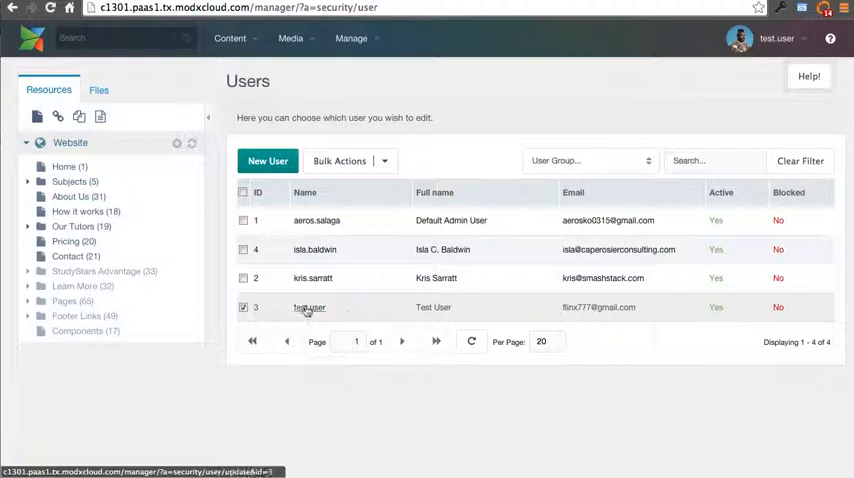
mouse_move(384, 311)
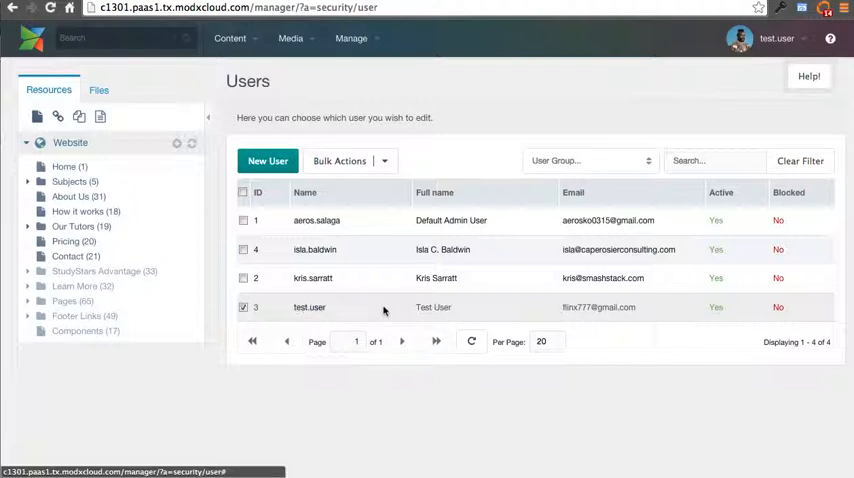
mouse_move(507, 312)
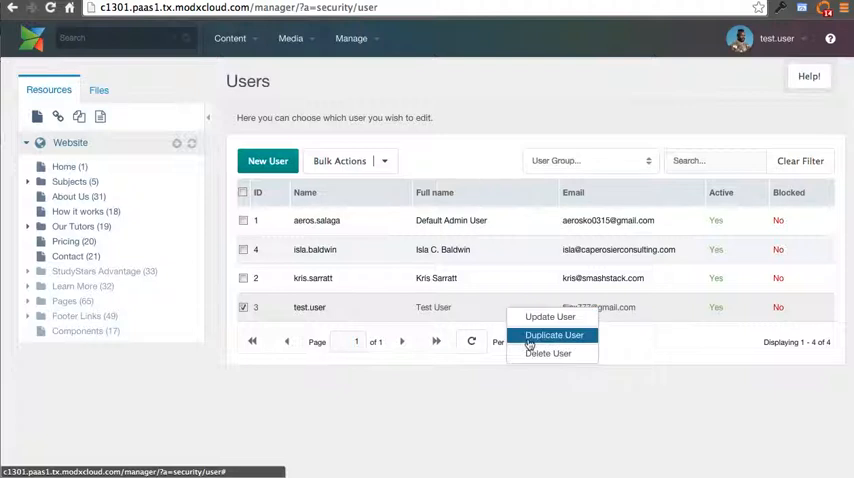
click(554, 335)
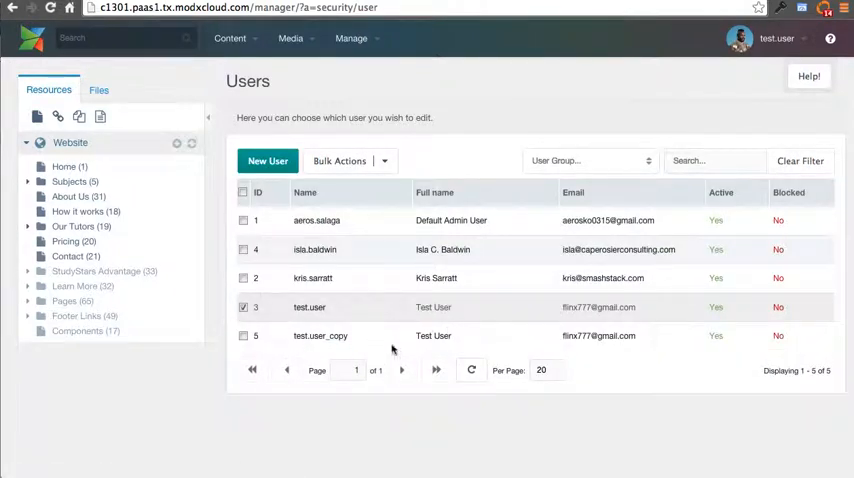
click(243, 335)
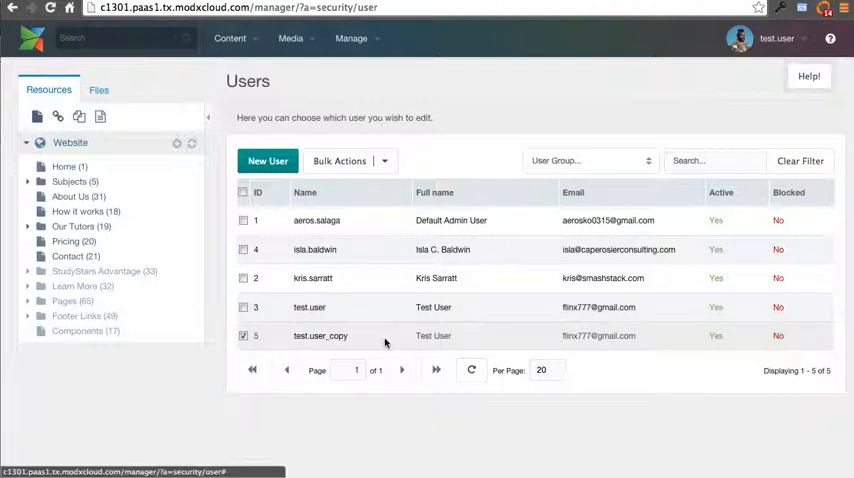
right_click(320, 335)
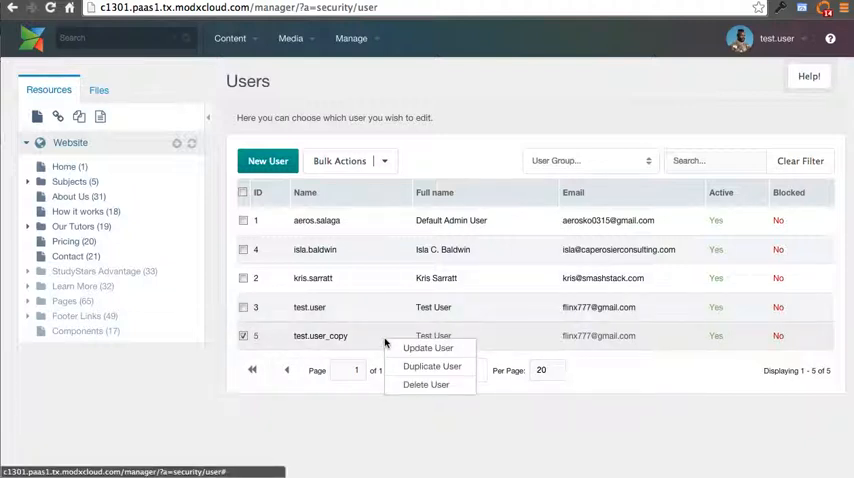
click(428, 347)
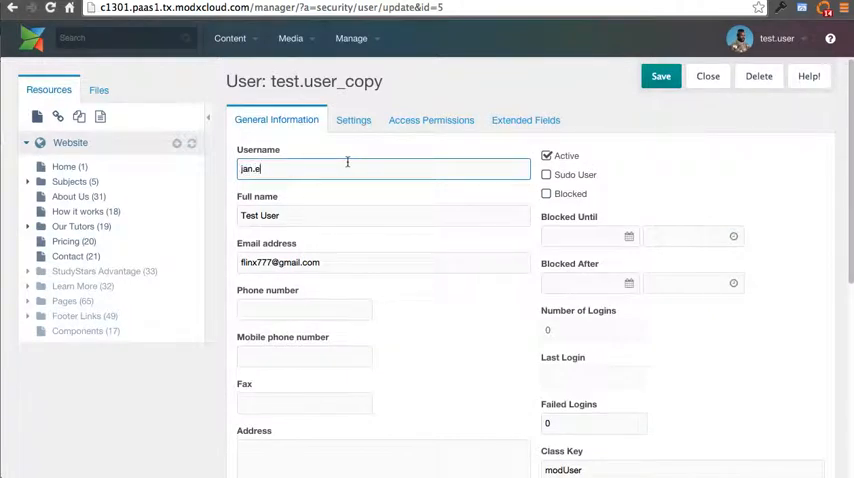
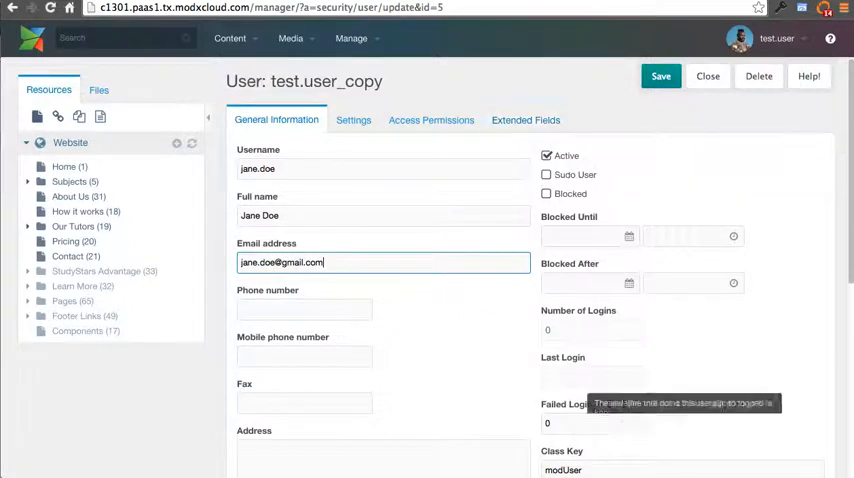
scroll(down, 3)
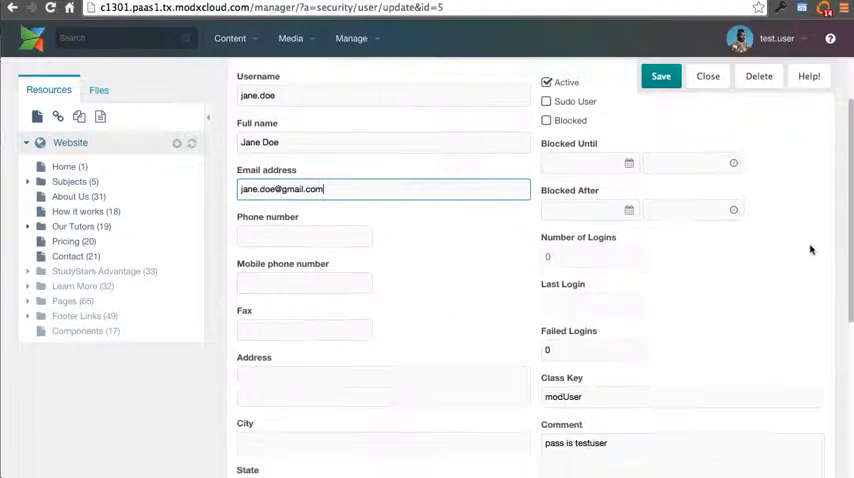
scroll(down, 3)
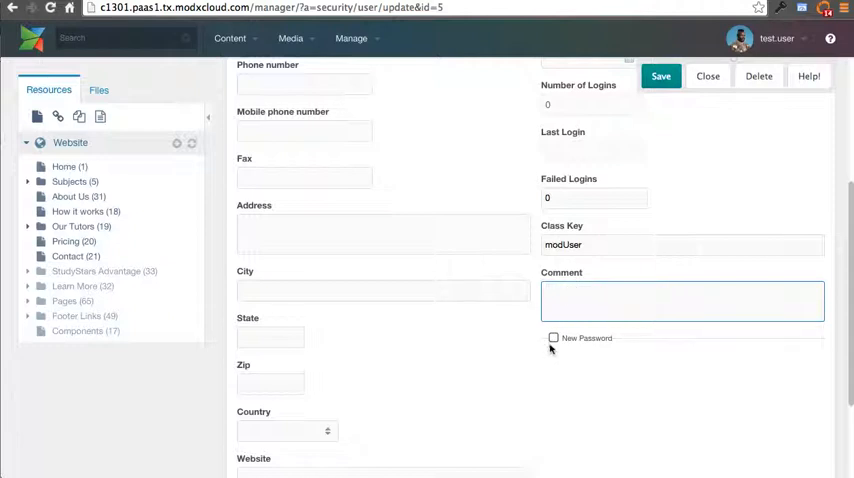
Enable a new MODX-generated password shown on screen, save, and dismiss the notice
click(554, 338)
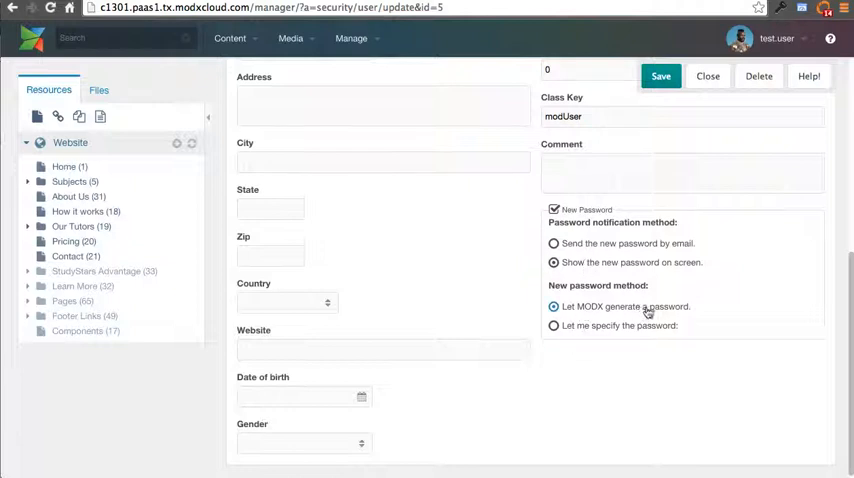
click(553, 325)
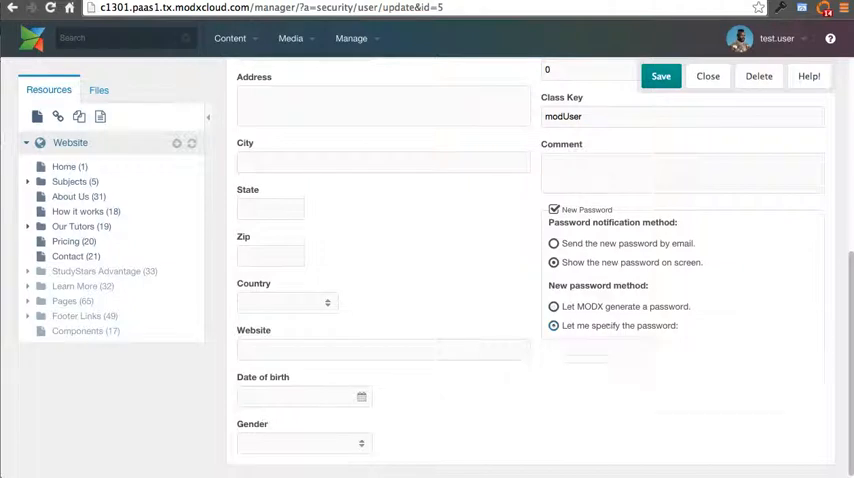
click(554, 306)
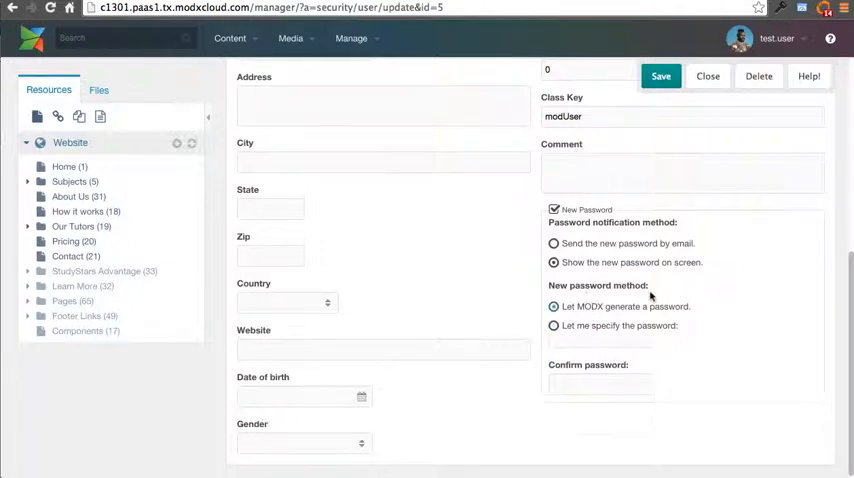
click(660, 76)
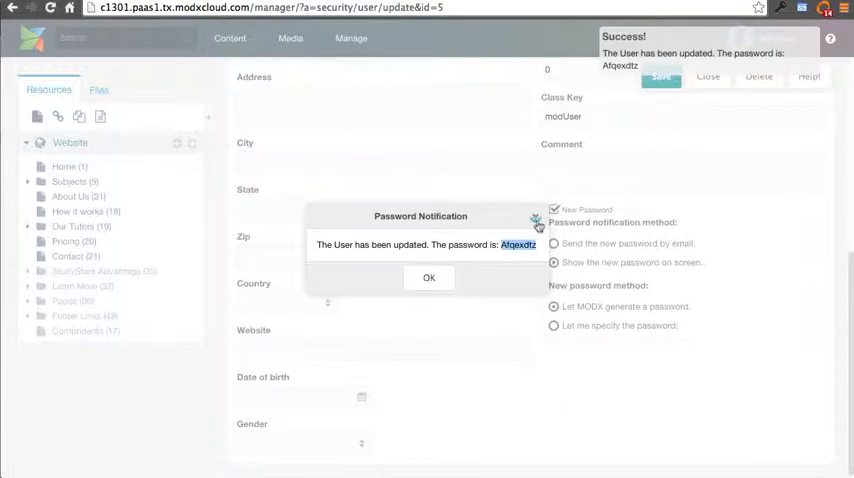
click(429, 277)
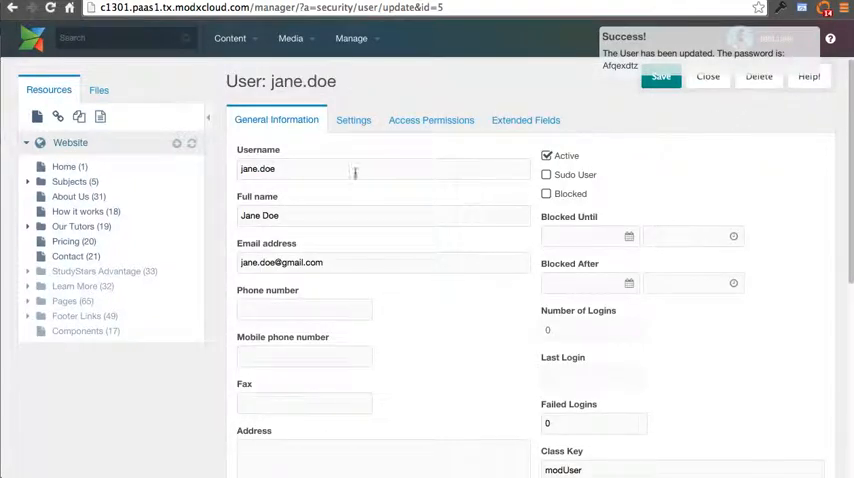
Save jane.doe again to generate a fresh password and dismiss the notification
click(660, 76)
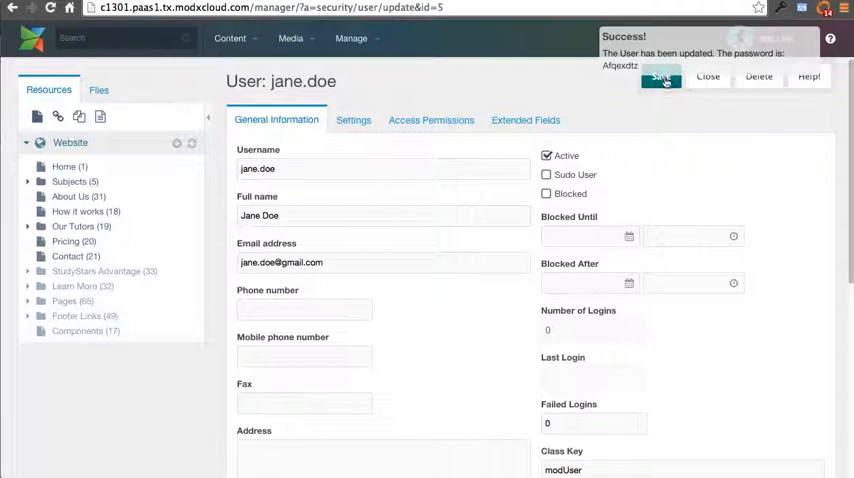
click(660, 77)
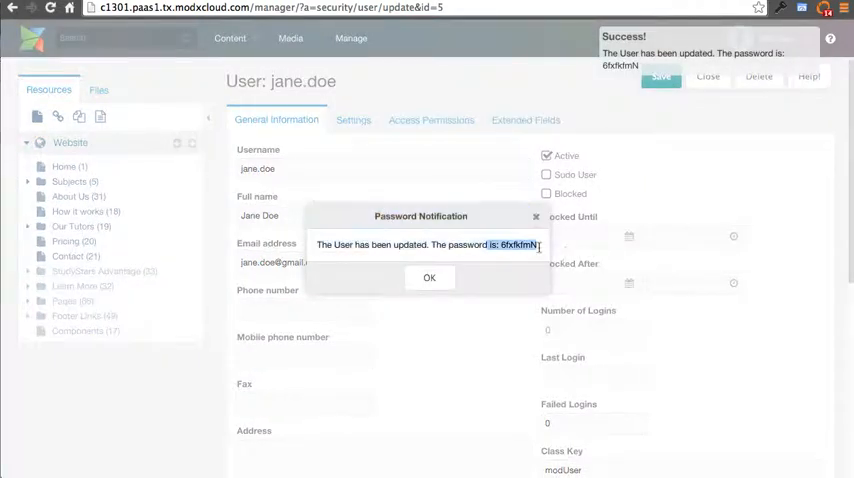
click(429, 277)
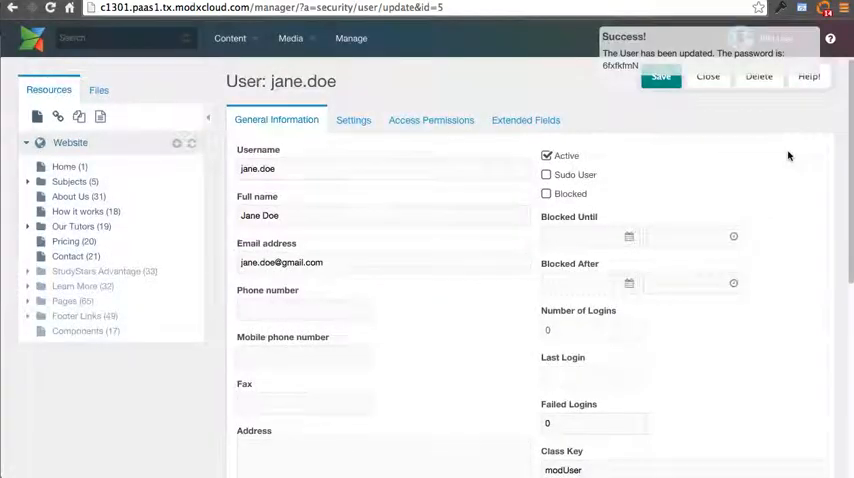
Close the user editor to return to the Users list showing jane.doe
scroll(down, 3)
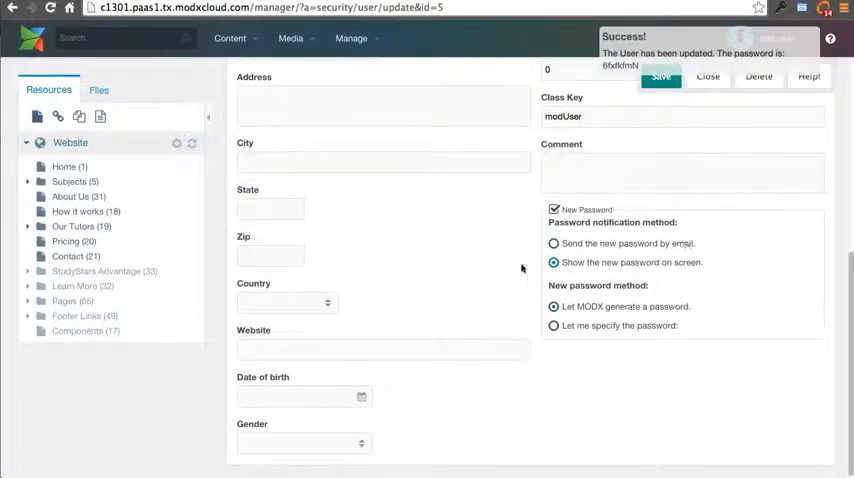
scroll(up, 3)
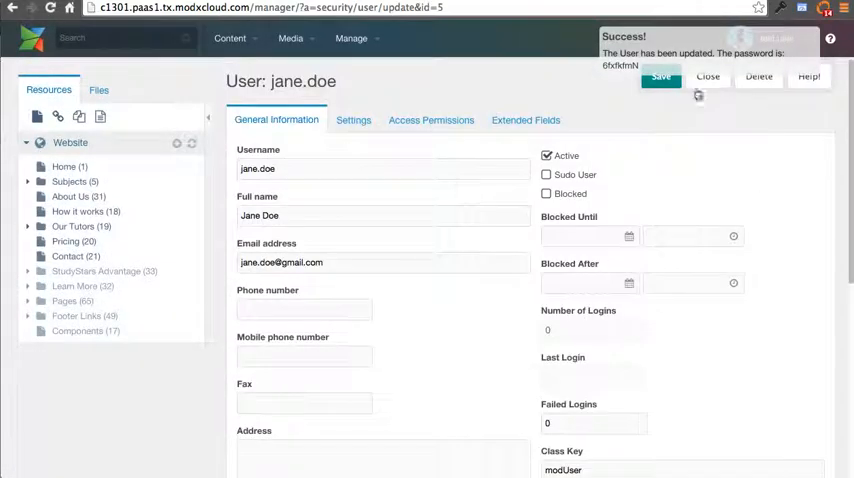
click(707, 77)
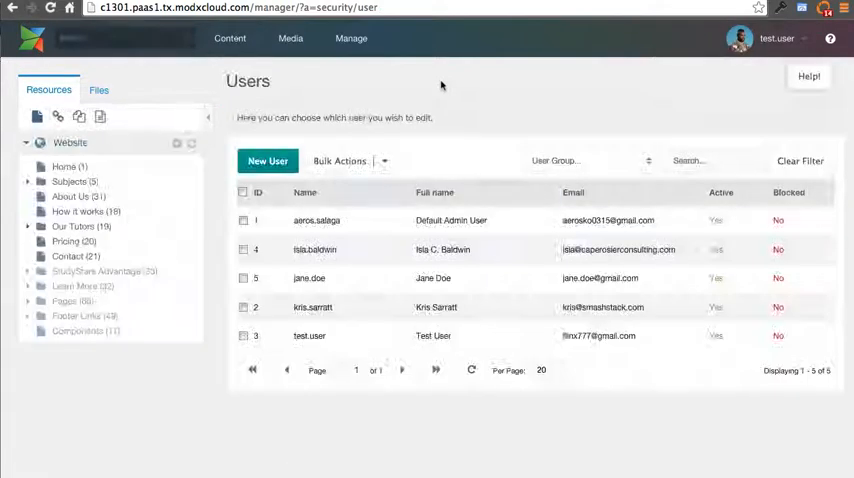